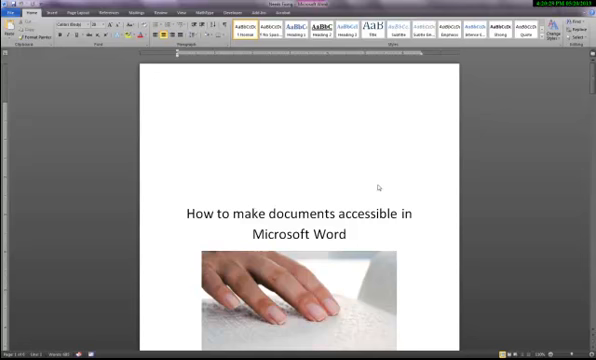
pyautogui.moveTo(378, 188)
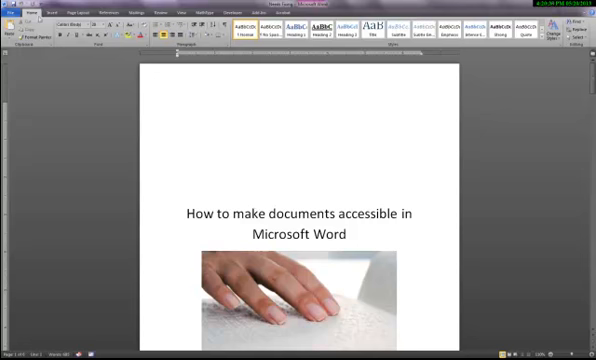